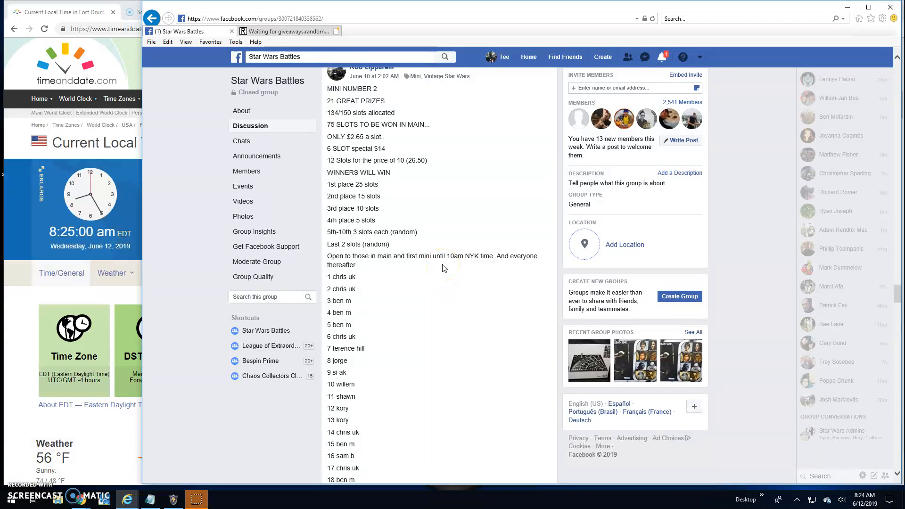
Step: Scroll through the MINI NUMBER 2 post to select and copy the 150 slot names, '1 chris uk' to '150 chris uk'
scroll("up", 3)
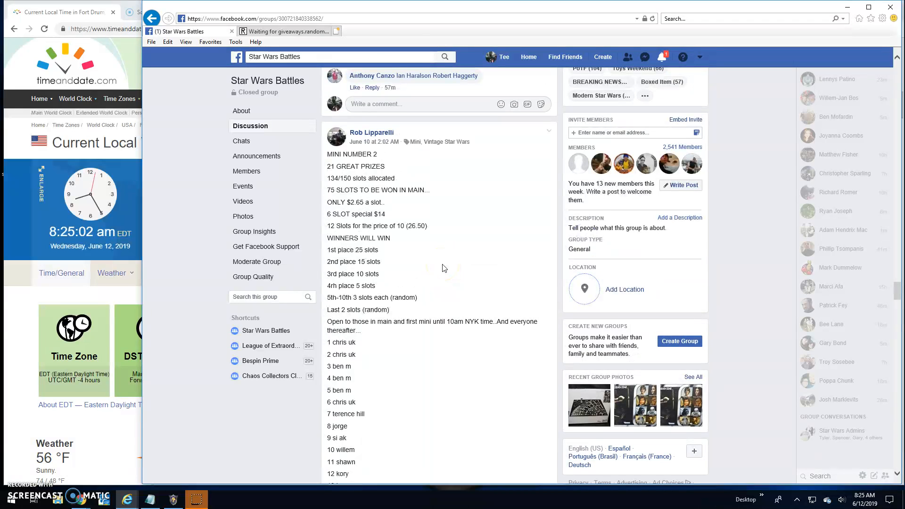
scroll("down", 3)
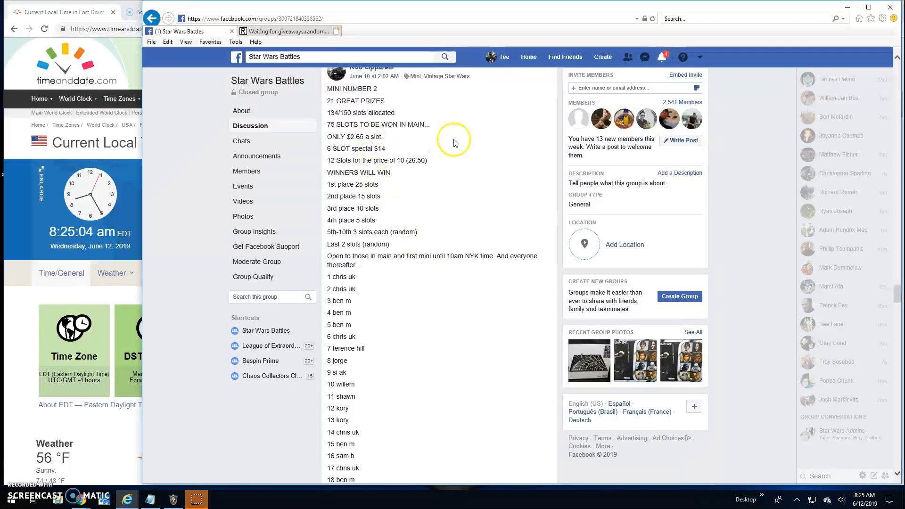
mouse_move(456, 142)
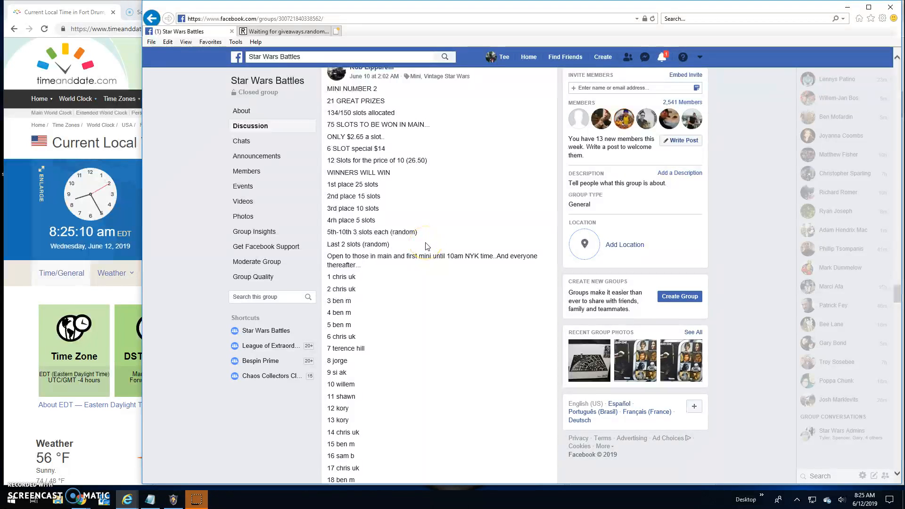
scroll("down", 3)
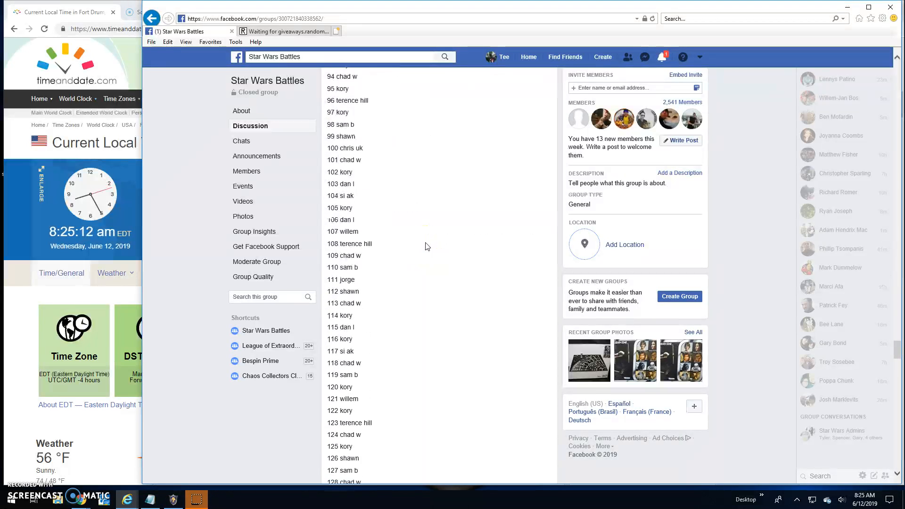
scroll("down", 3)
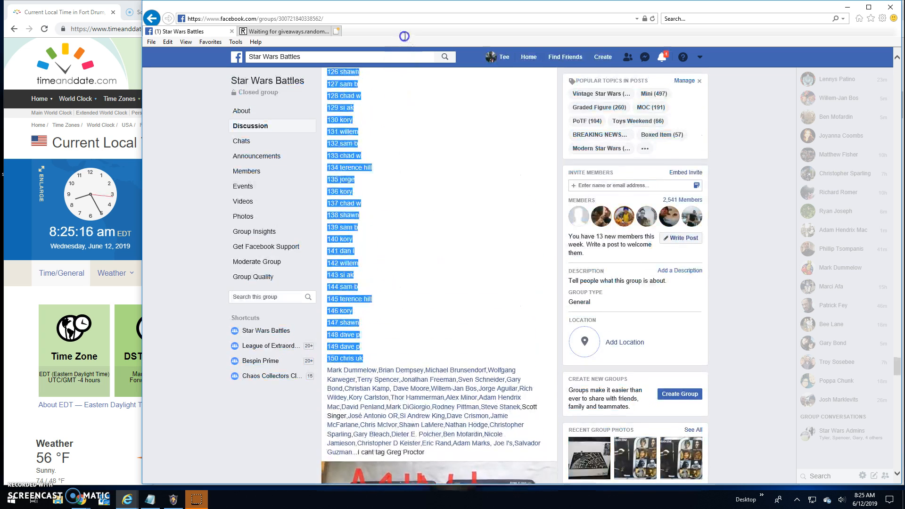
scroll("up", 3)
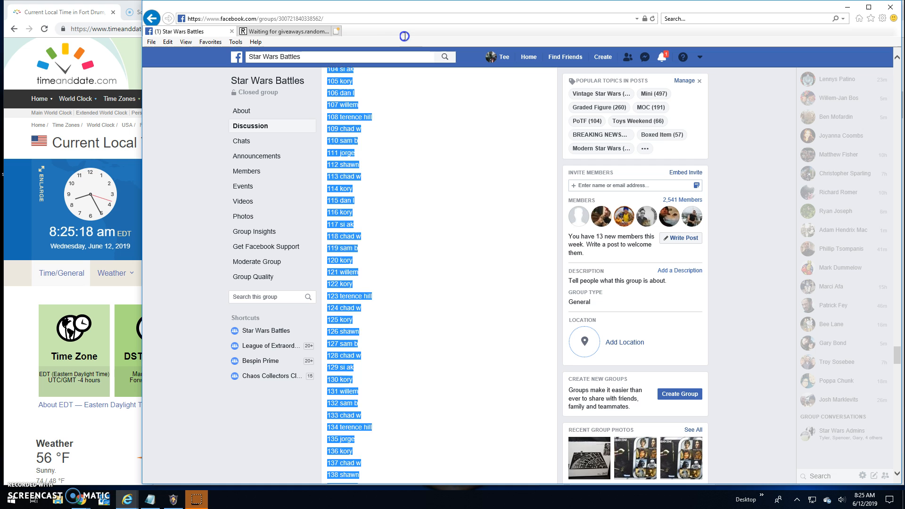
scroll("up", 3)
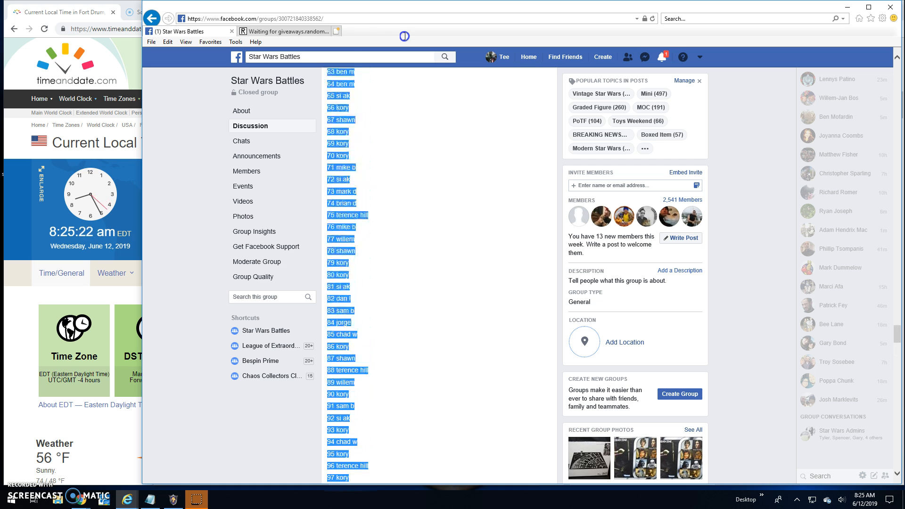
scroll("up", 3)
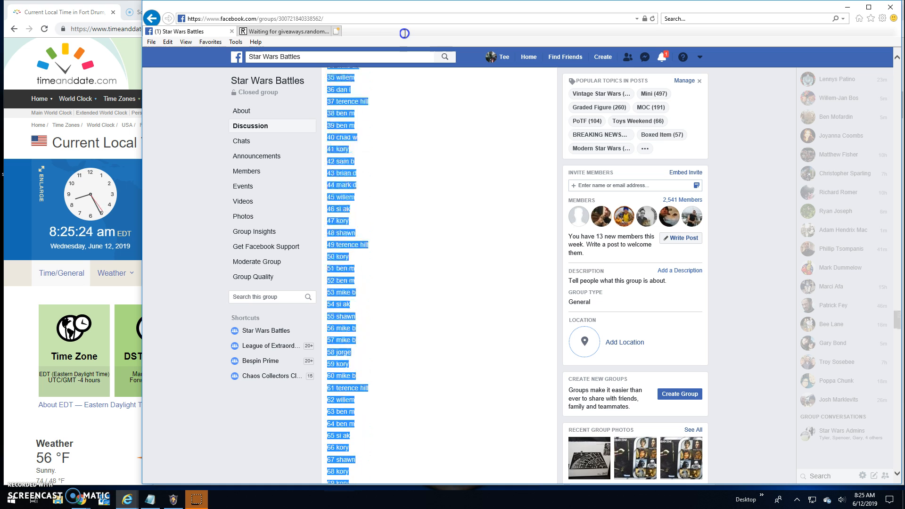
scroll("up", 3)
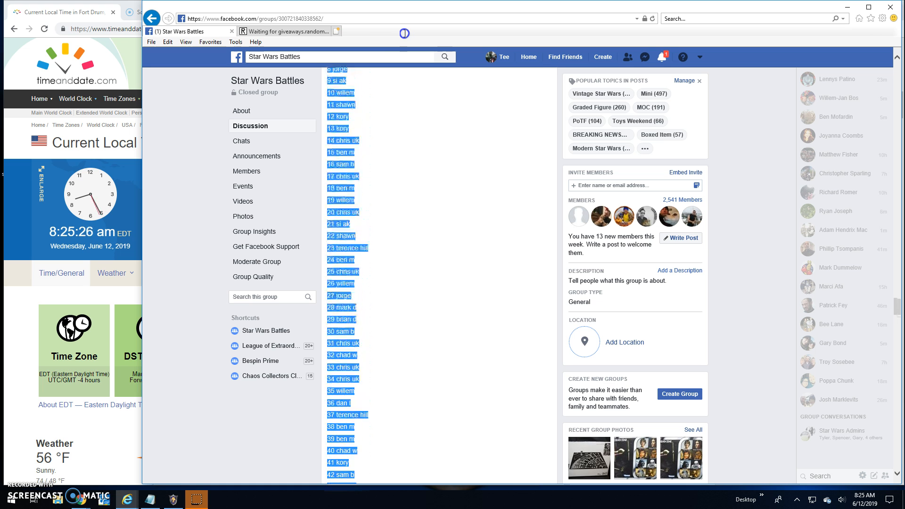
scroll("up", 3)
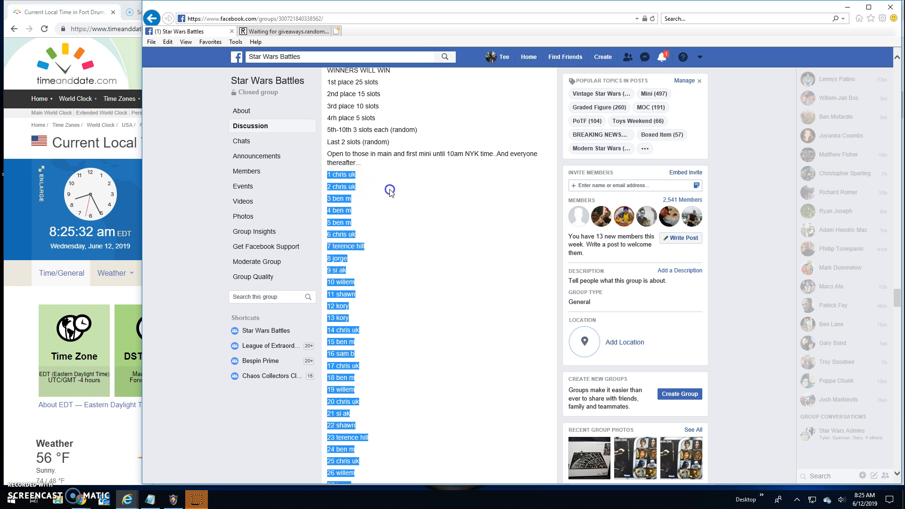
scroll("down", 3)
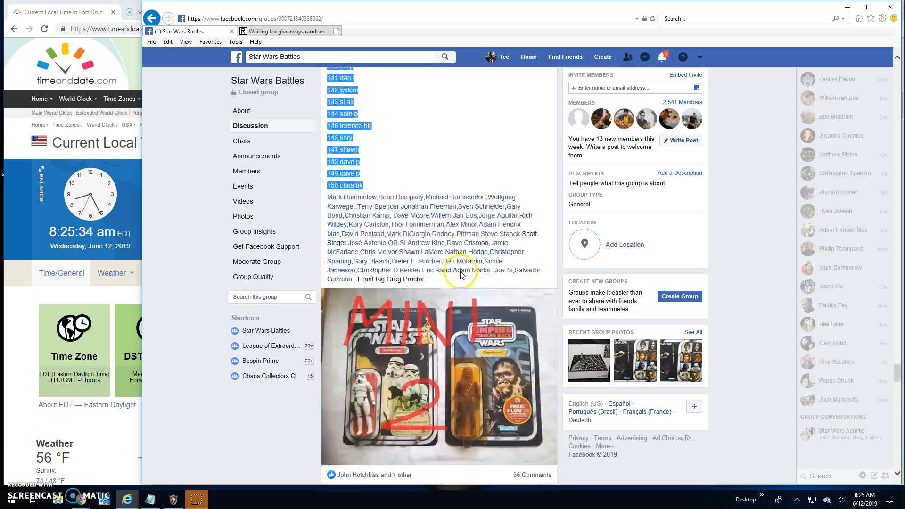
scroll("down", 3)
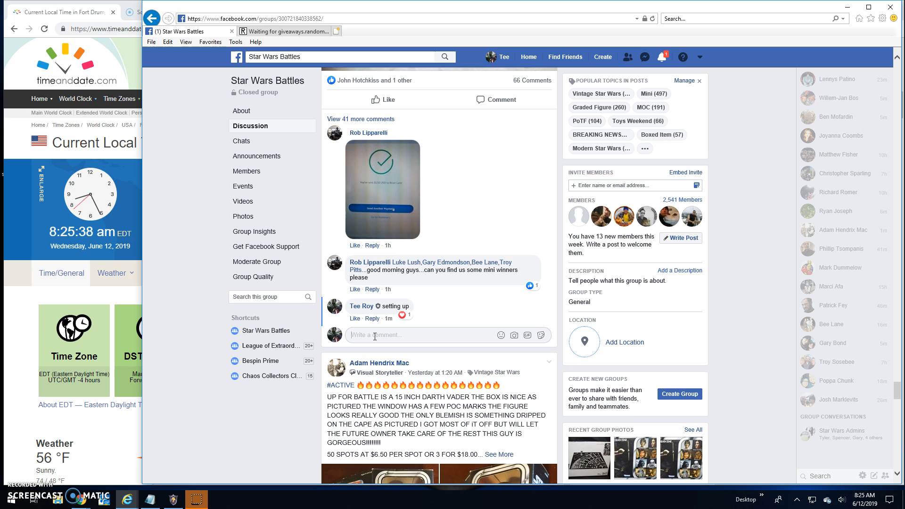
Step: Comment 'Live! 825 am' on the giveaway post and move to the RANDOM.ORG giveaway page
type("Live!")
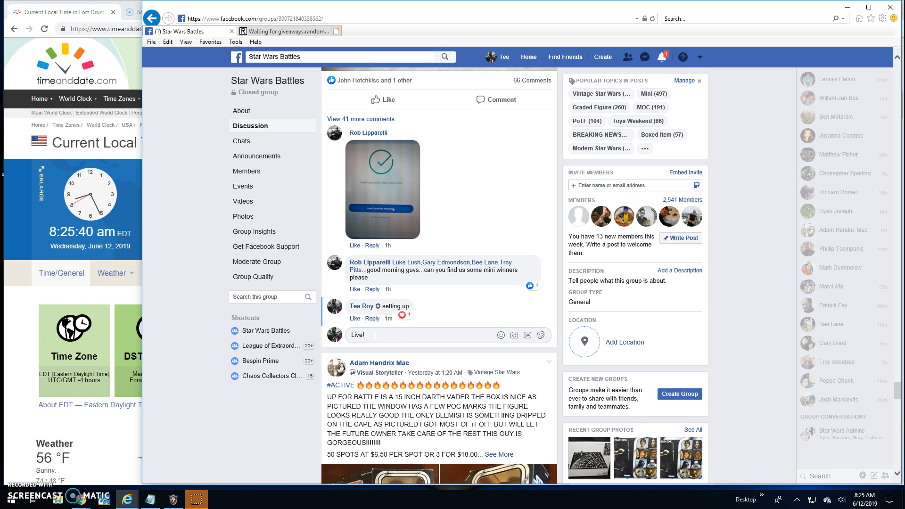
type("825 am")
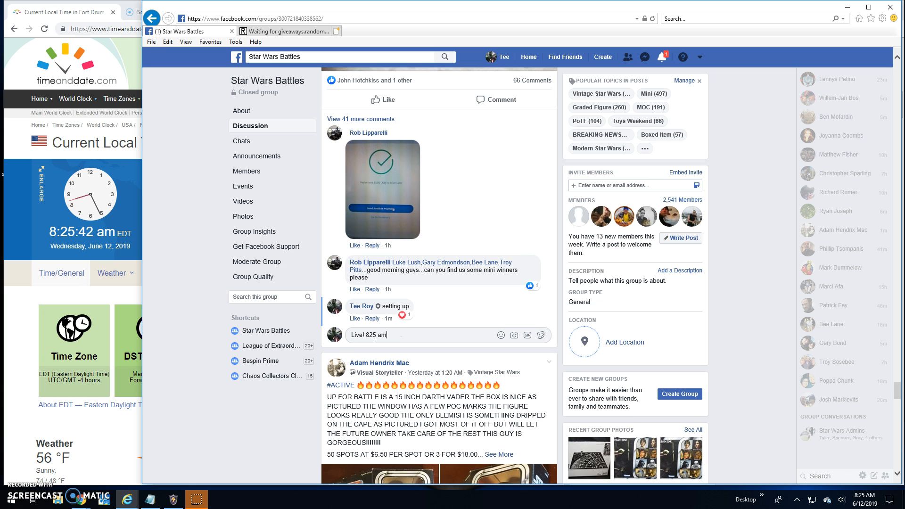
key("Return")
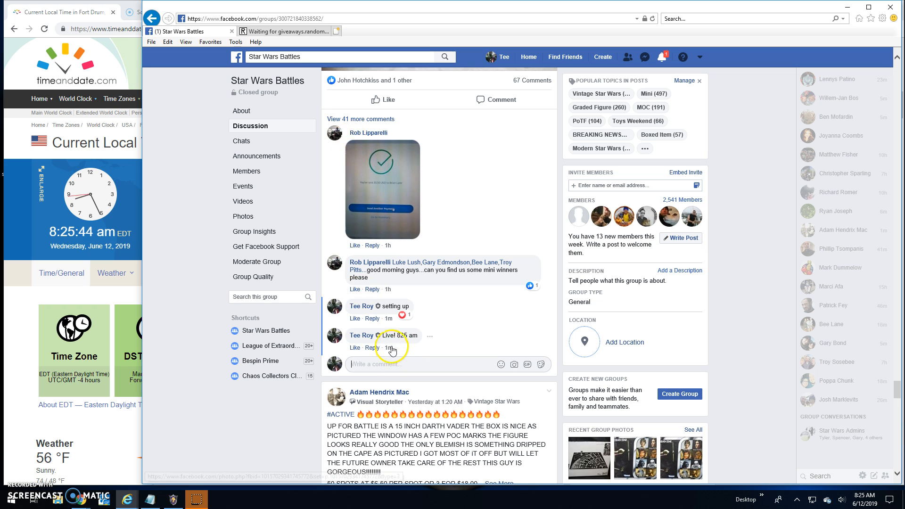
left_click(285, 31)
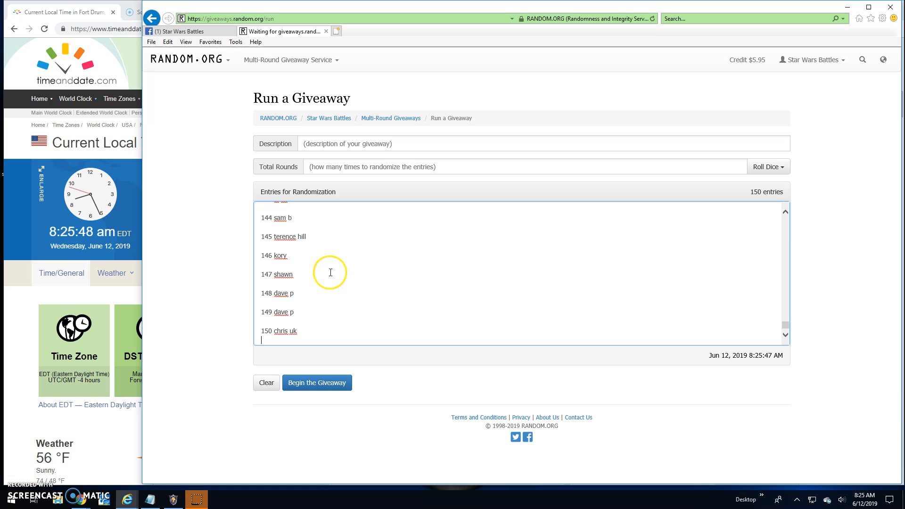
Step: Review the pasted entry list from entry 150 back up to entry 1 to confirm 150 entries
scroll("up", 3)
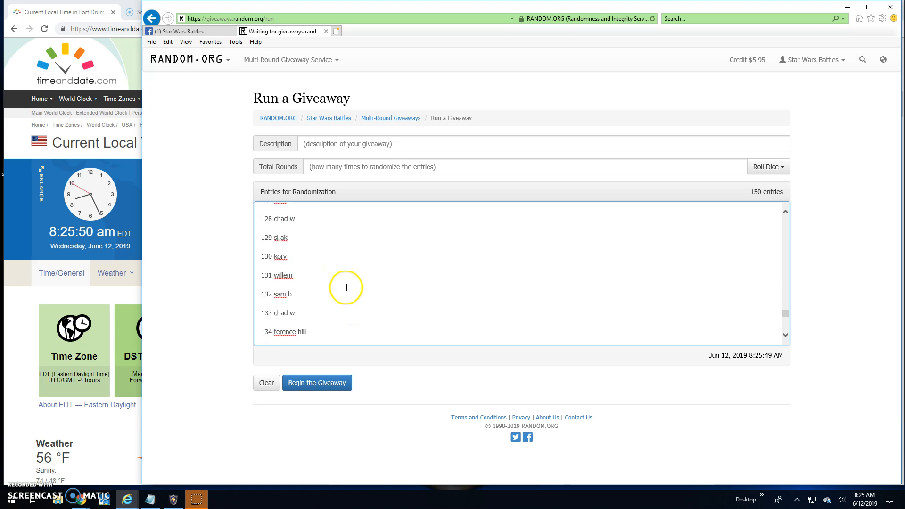
scroll("up", 3)
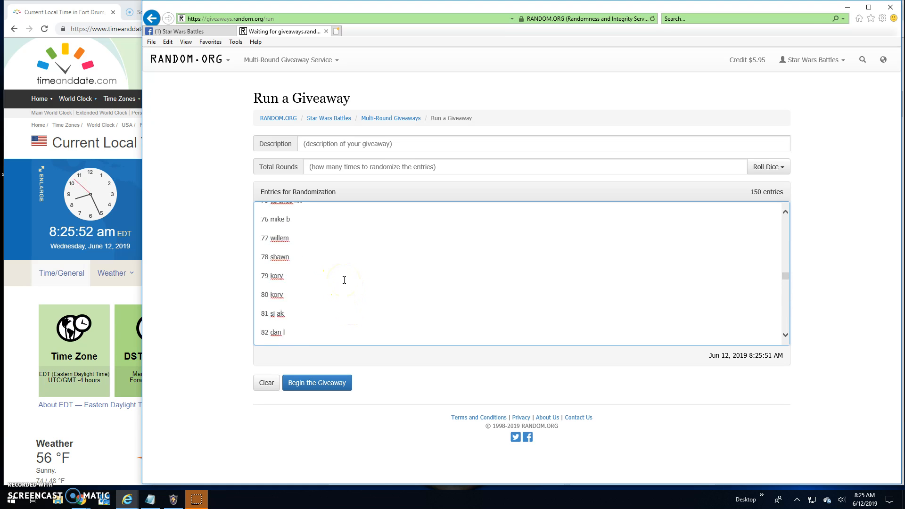
scroll("up", 3)
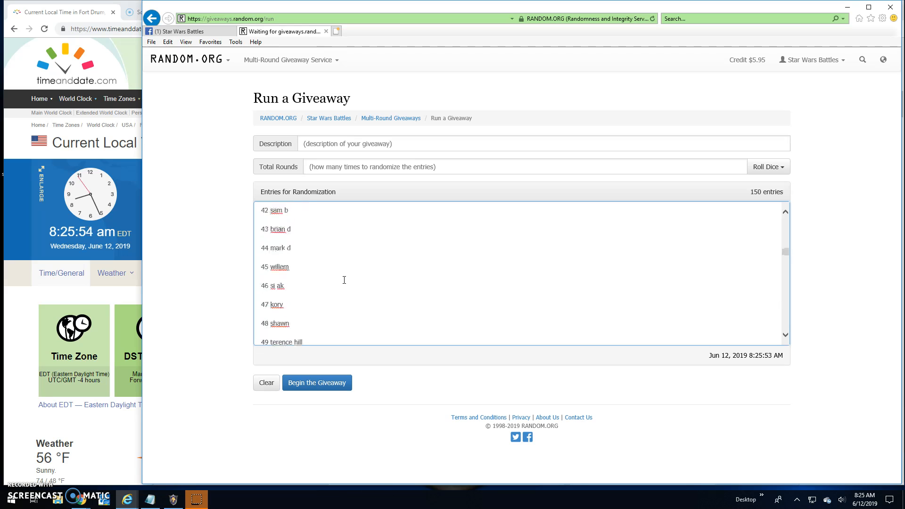
scroll("up", 3)
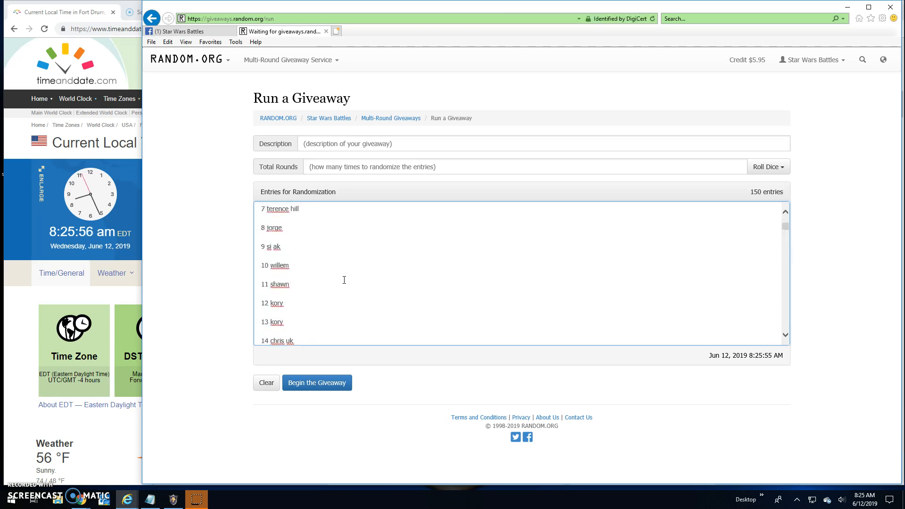
scroll("up", 3)
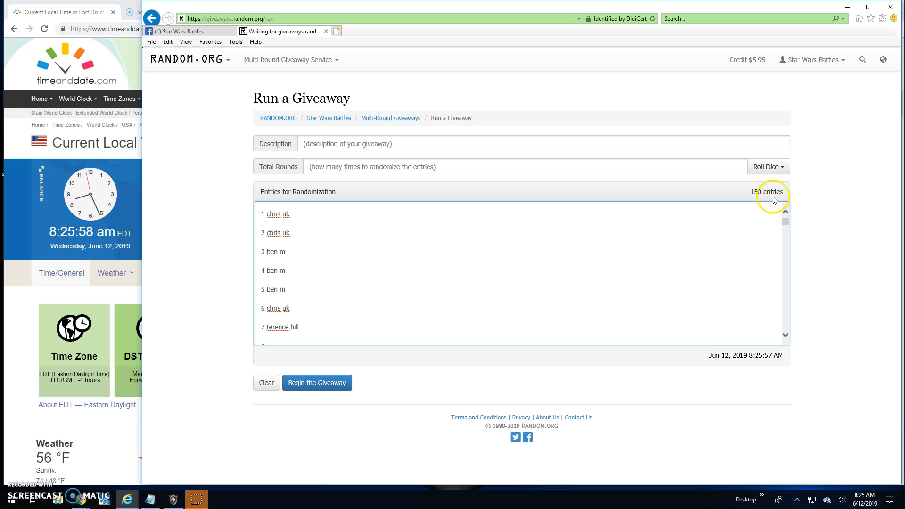
Step: Roll 2d6 and accept the result so Total Rounds is set to 10
left_click(768, 167)
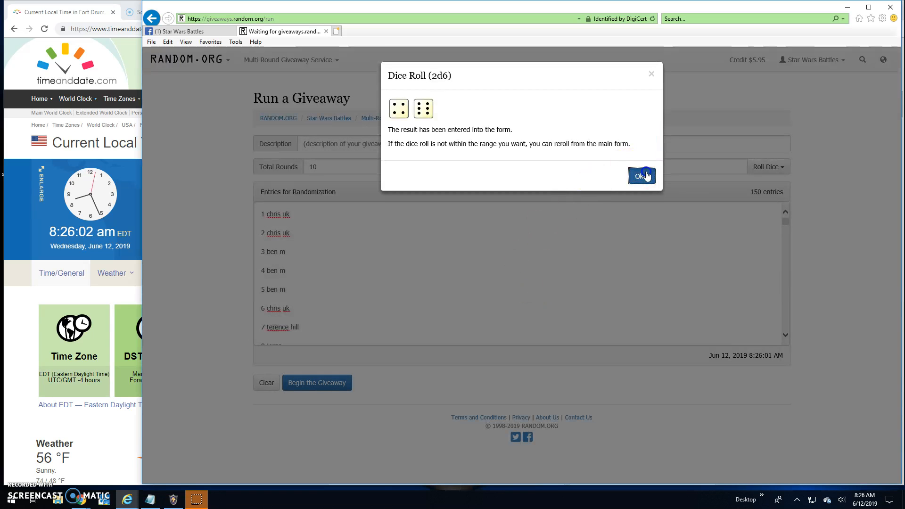
left_click(642, 175)
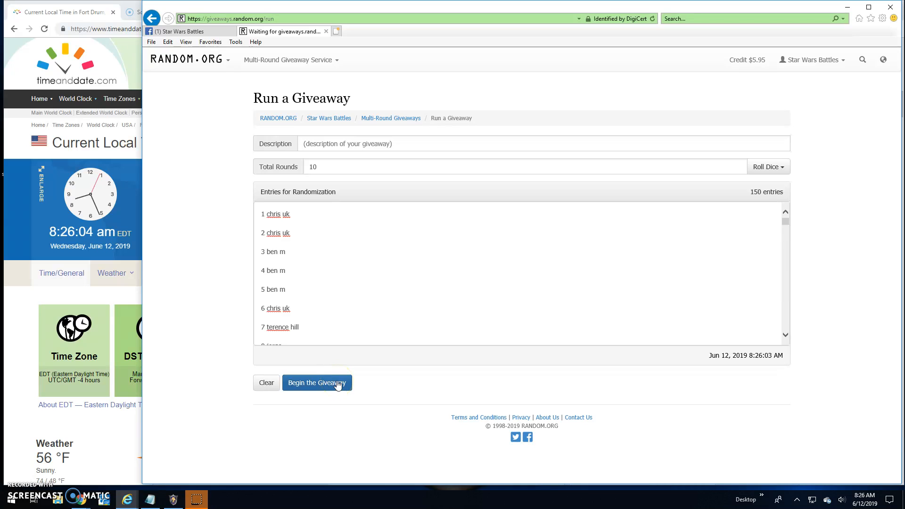
left_click(317, 383)
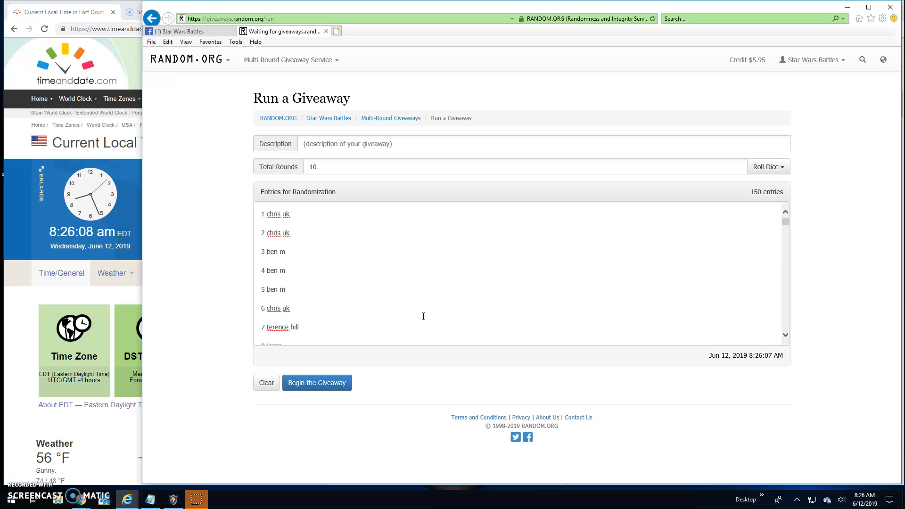
mouse_move(418, 156)
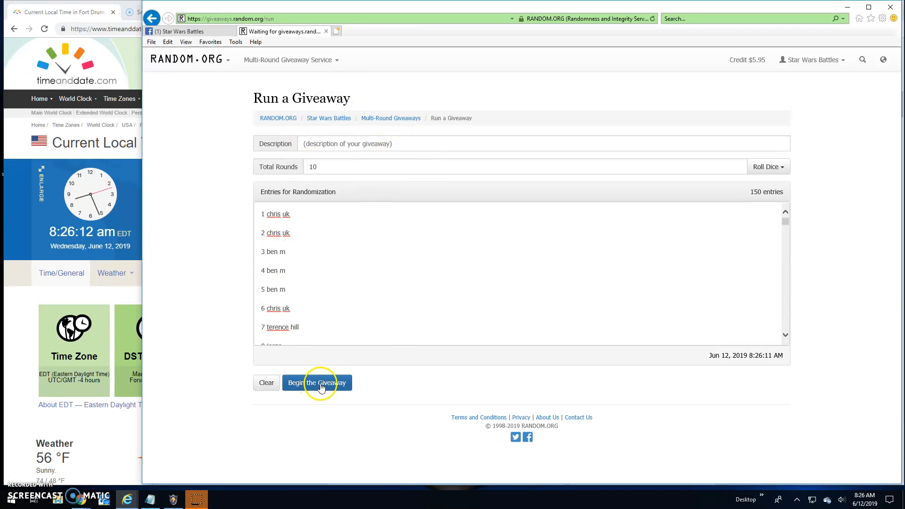
Step: Dismiss the missing-description error and enter the description '21 prizes mini 2 by Rob'
left_click(317, 383)
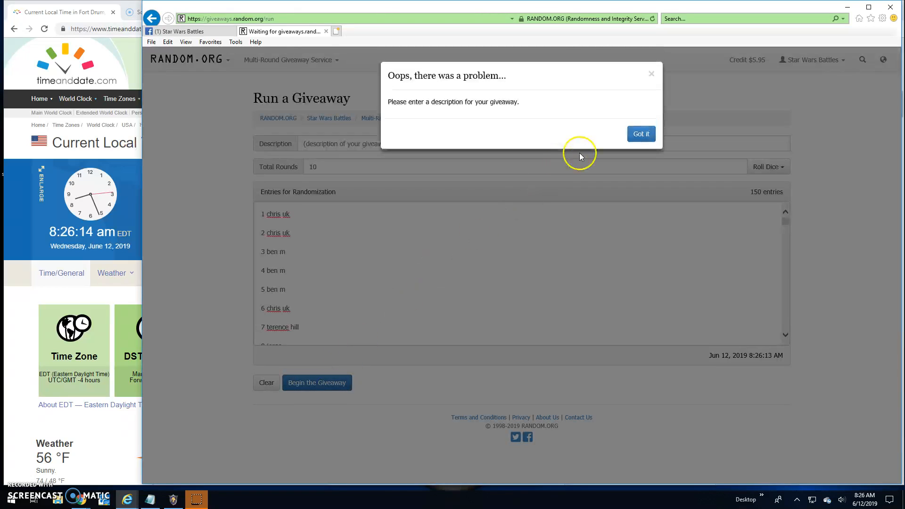
left_click(641, 134)
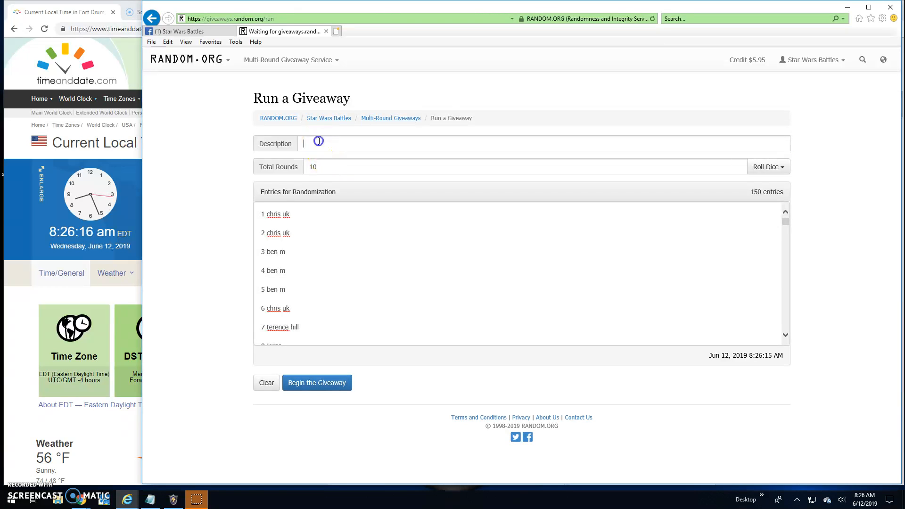
type("21")
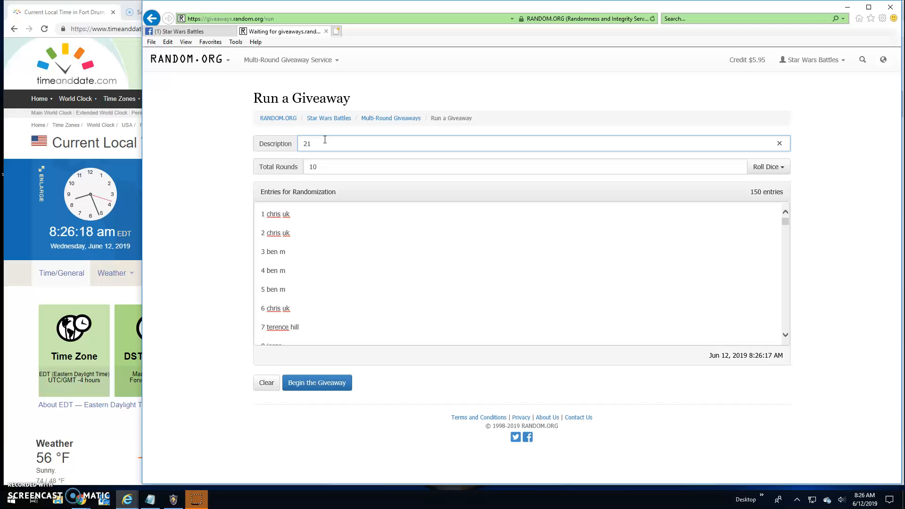
type("prizes mini")
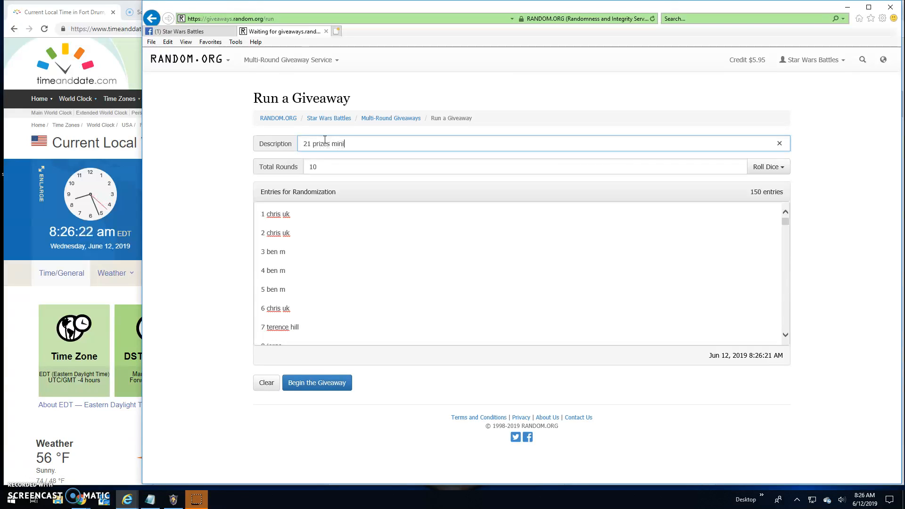
type("2 by Rob")
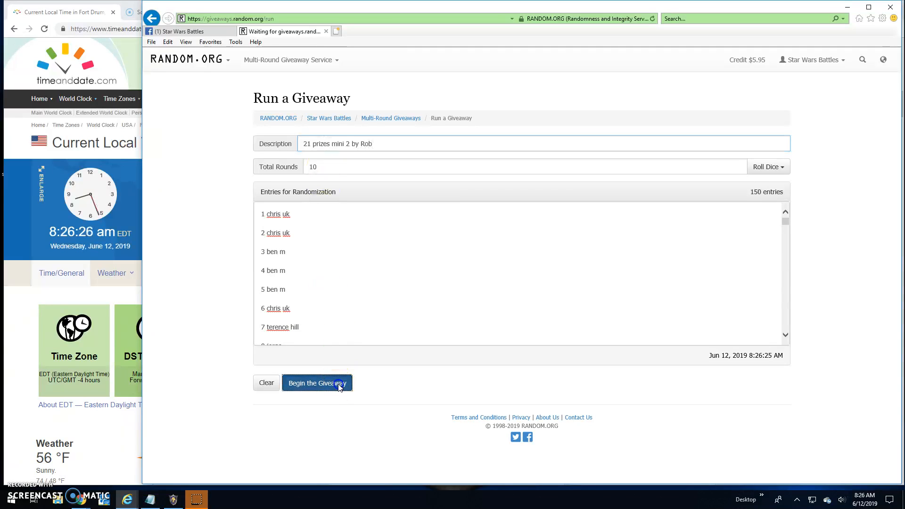
Step: Begin the 150-entry giveaway and generate the first rounds of randomized results
left_click(317, 383)
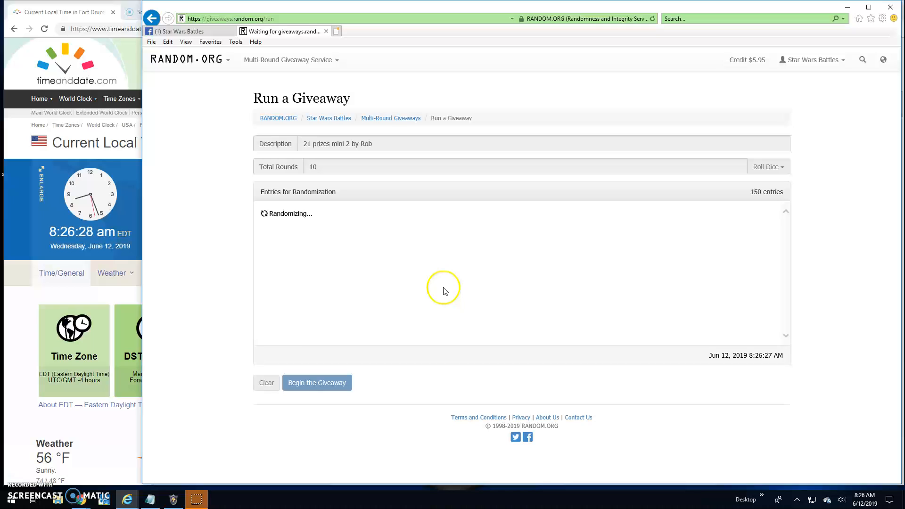
left_click(317, 382)
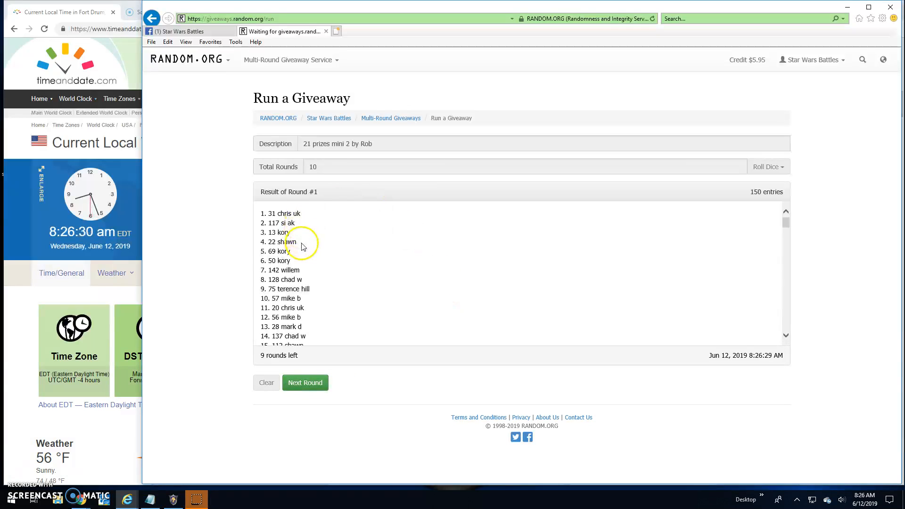
mouse_move(308, 272)
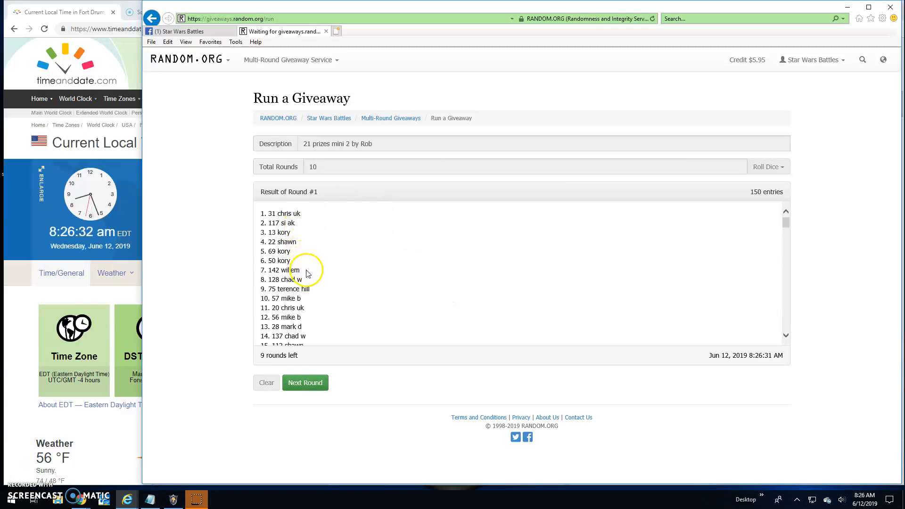
mouse_move(323, 289)
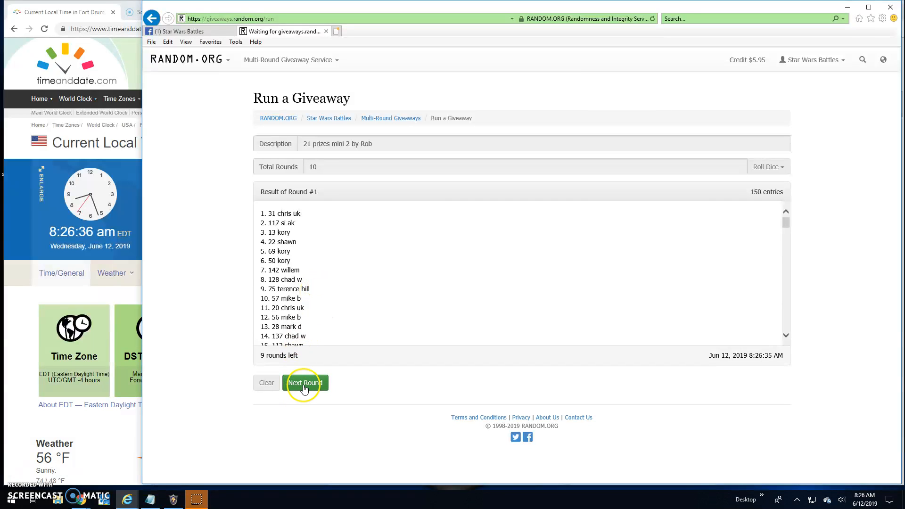
left_click(305, 383)
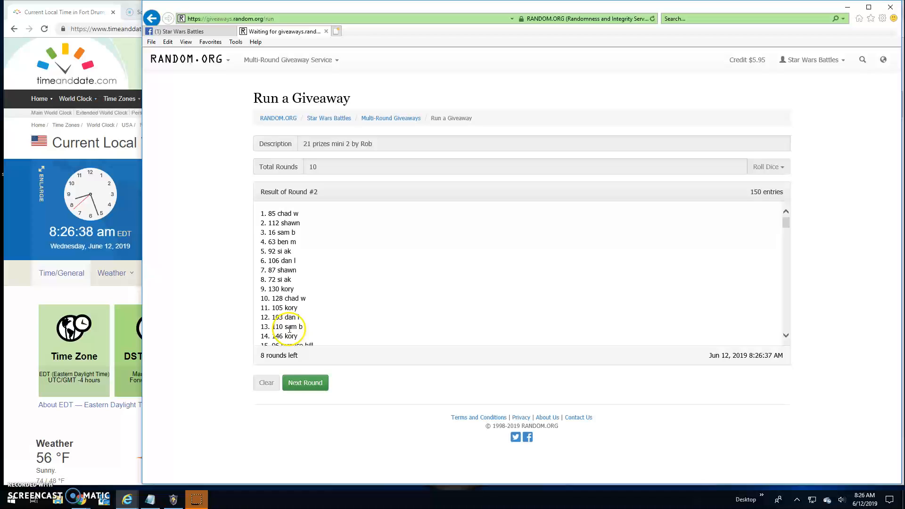
left_click(305, 382)
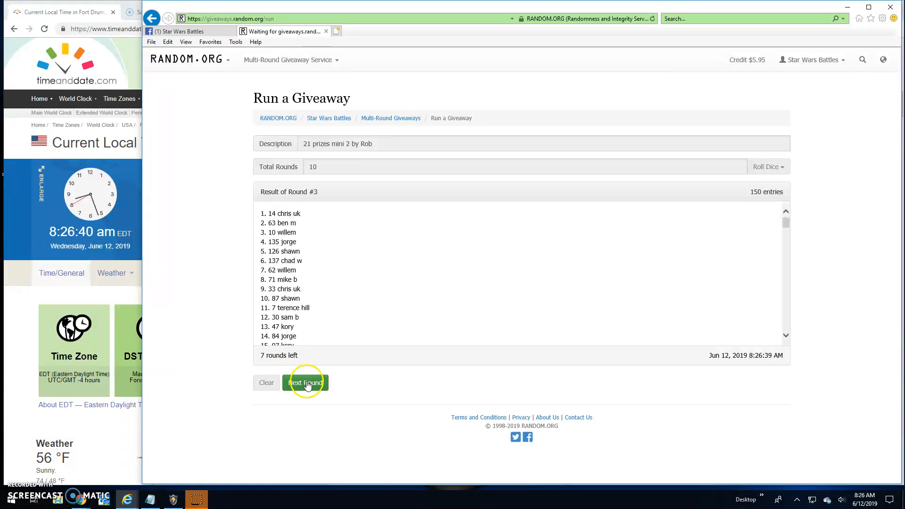
left_click(305, 382)
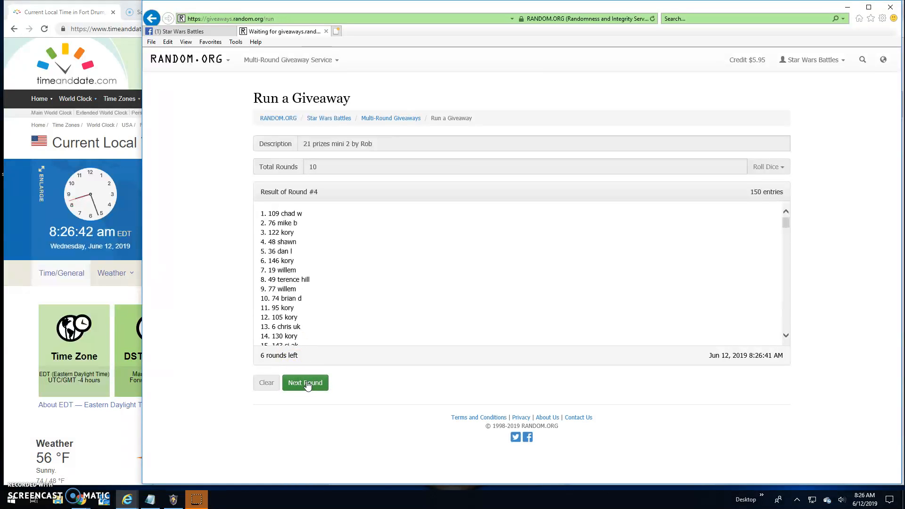
left_click(304, 381)
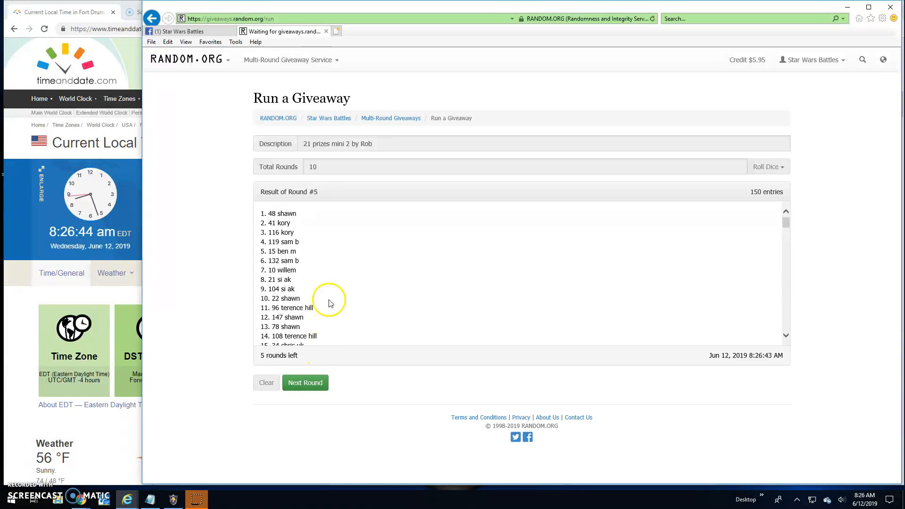
Step: Advance through round 8, leaving two rounds, and return to the Facebook group
left_click(304, 382)
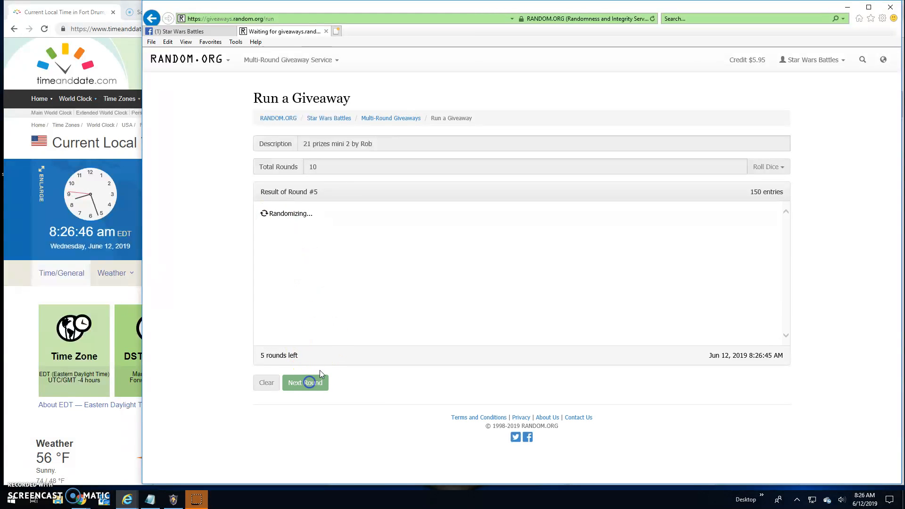
left_click(305, 383)
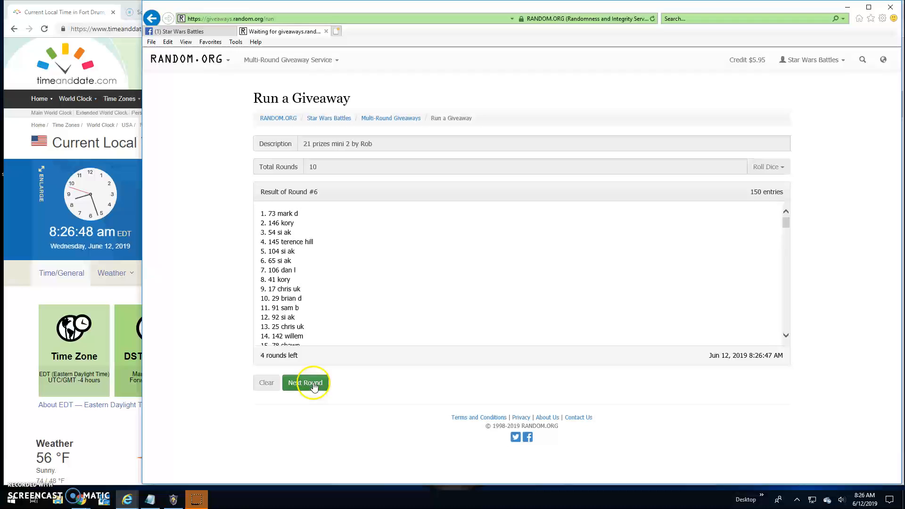
left_click(305, 383)
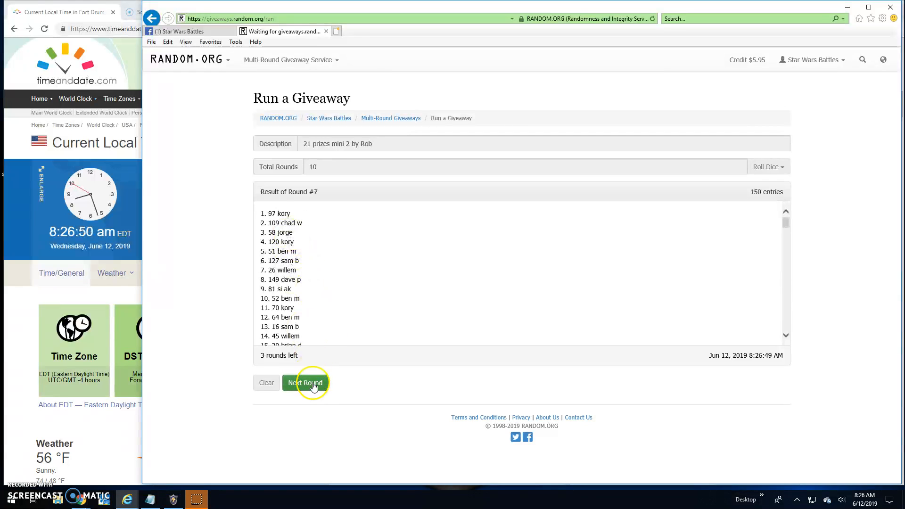
left_click(304, 382)
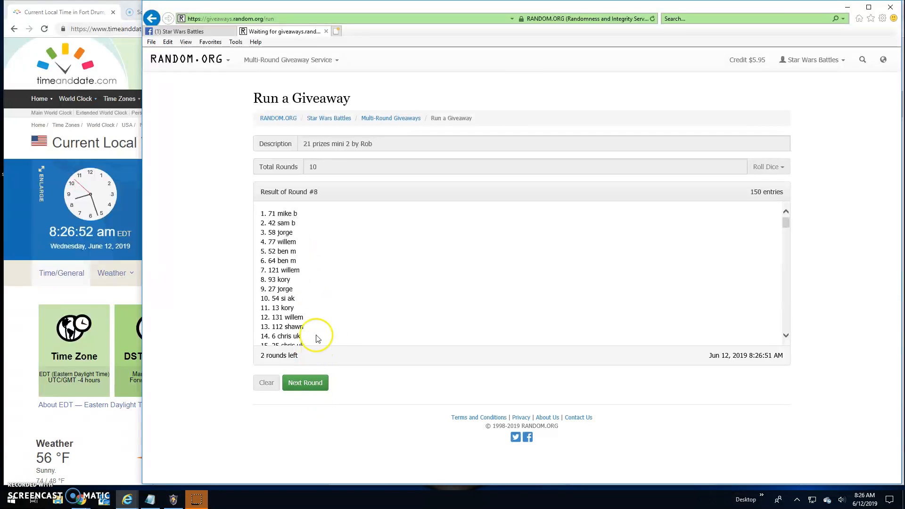
left_click(305, 382)
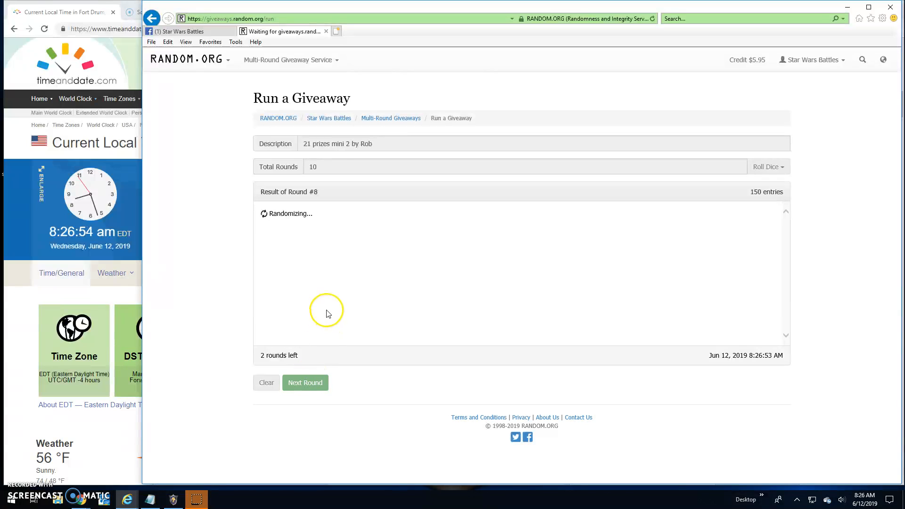
left_click(185, 31)
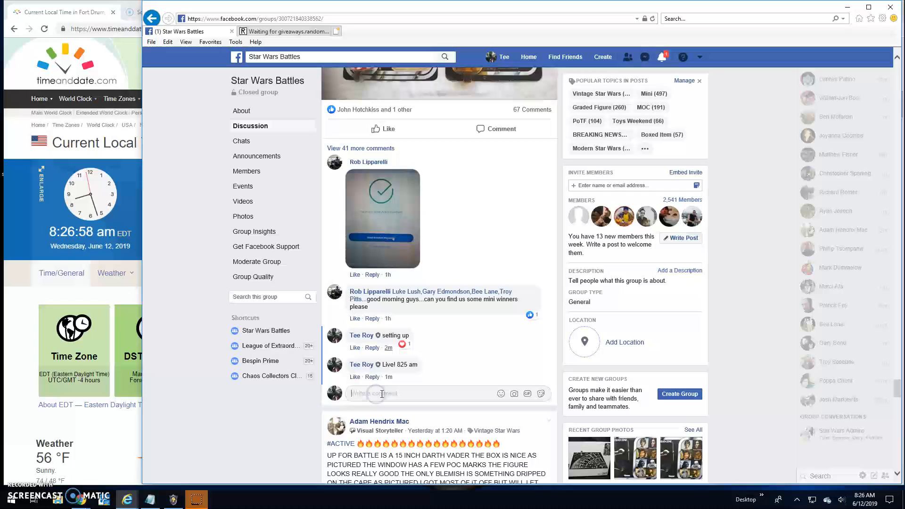
Step: Comment 'Final round! good luck top 10!' in the group and return to the giveaway
type("Final roun")
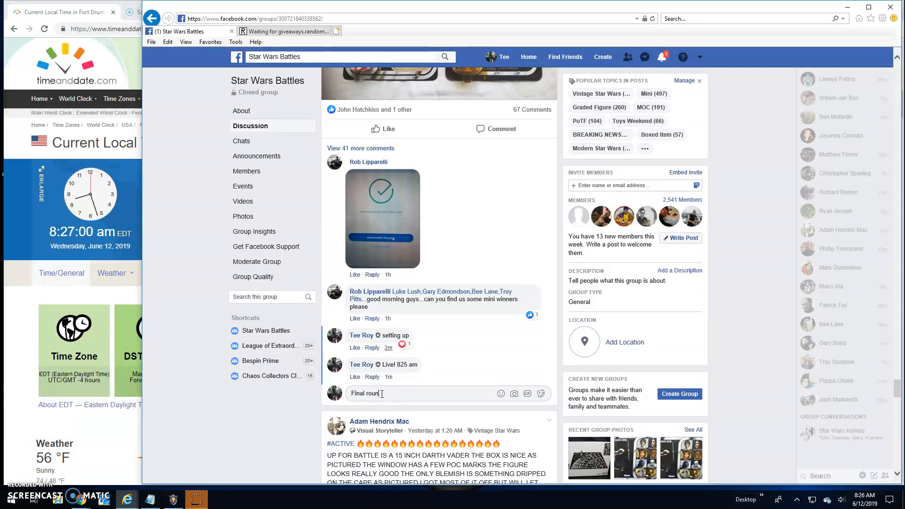
type("good l")
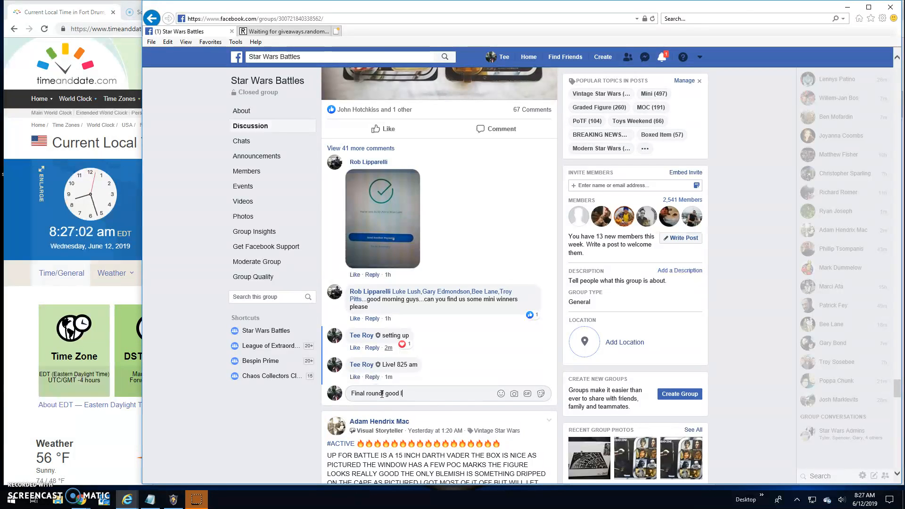
type("uck top 1")
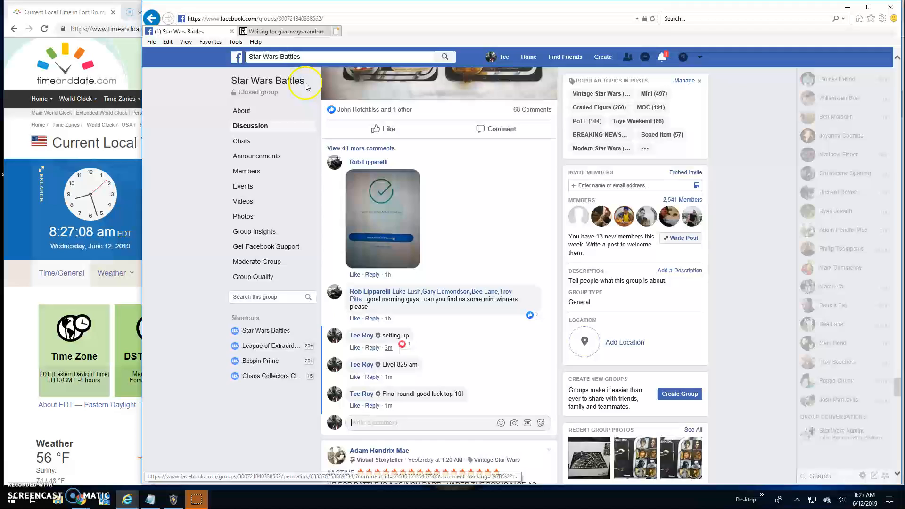
left_click(283, 31)
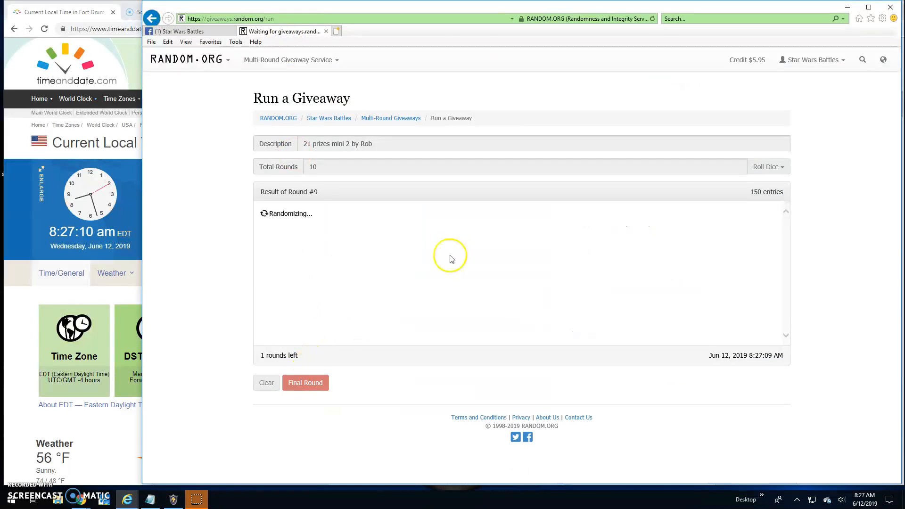
left_click(305, 383)
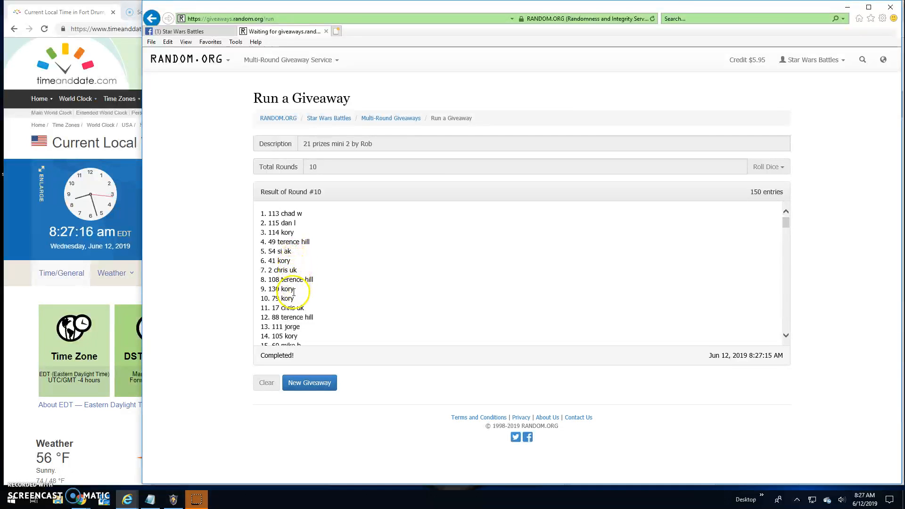
scroll("down", 3)
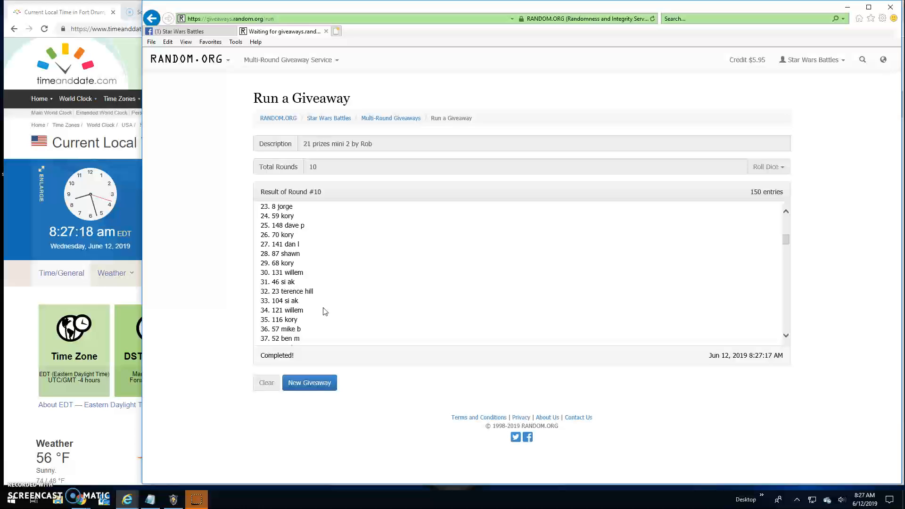
scroll("down", 3)
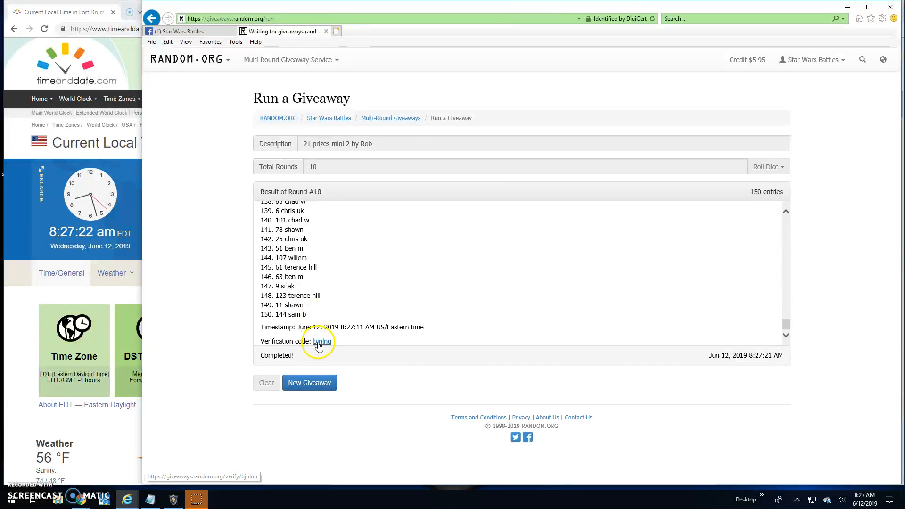
left_click(321, 341)
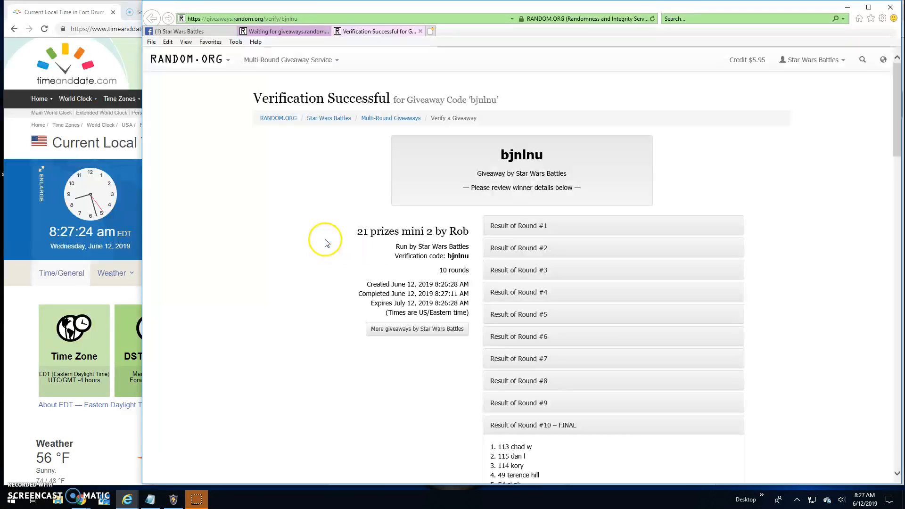
mouse_move(554, 243)
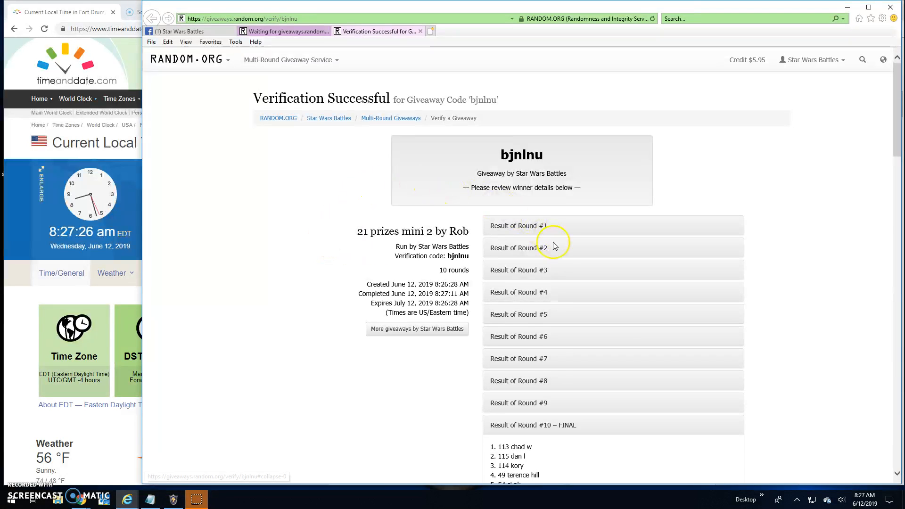
scroll("down", 3)
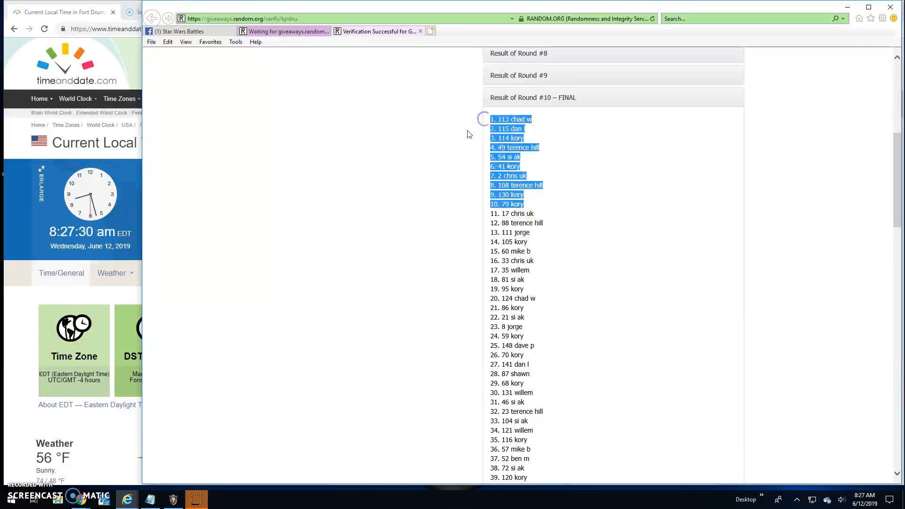
mouse_move(539, 157)
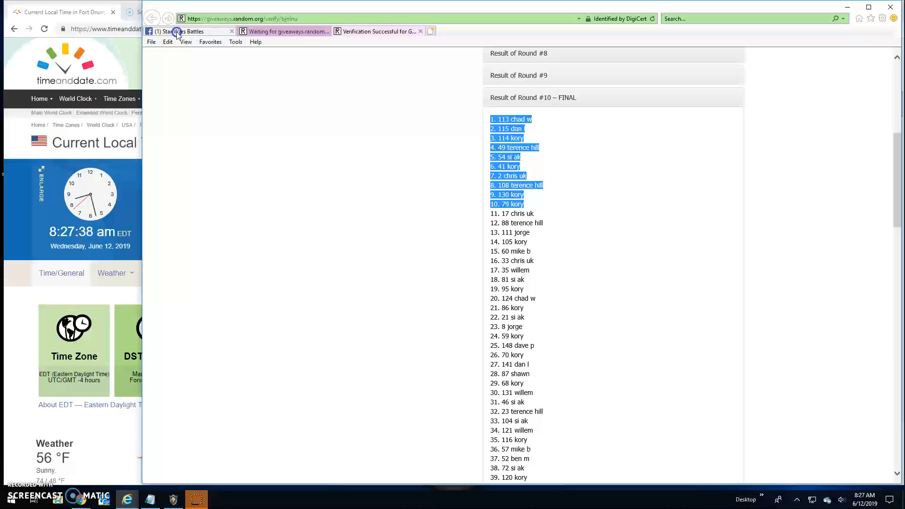
Step: Comment 'Done! 827 am' on the Facebook group post
left_click(187, 32)
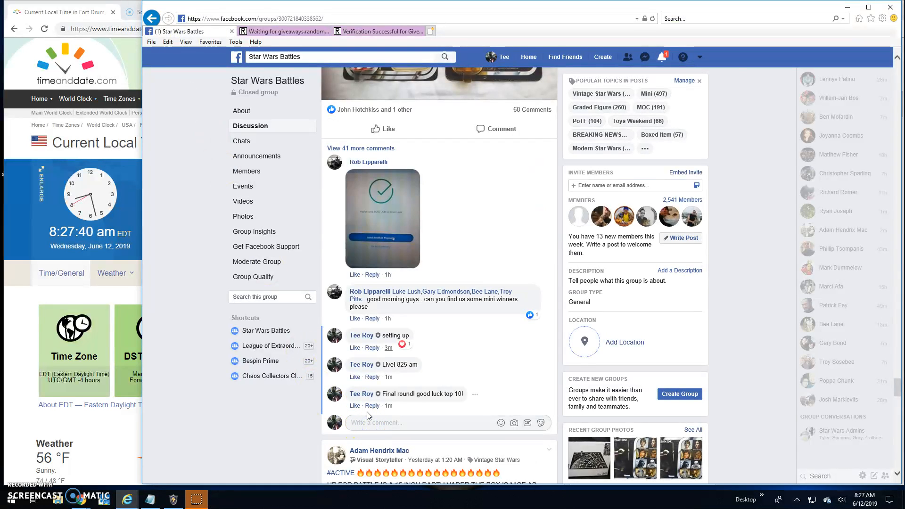
type("Done!")
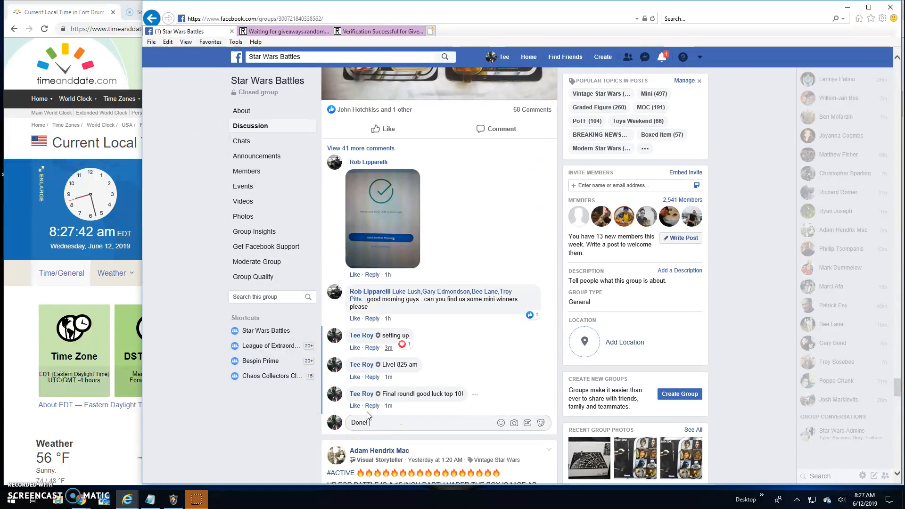
type("827")
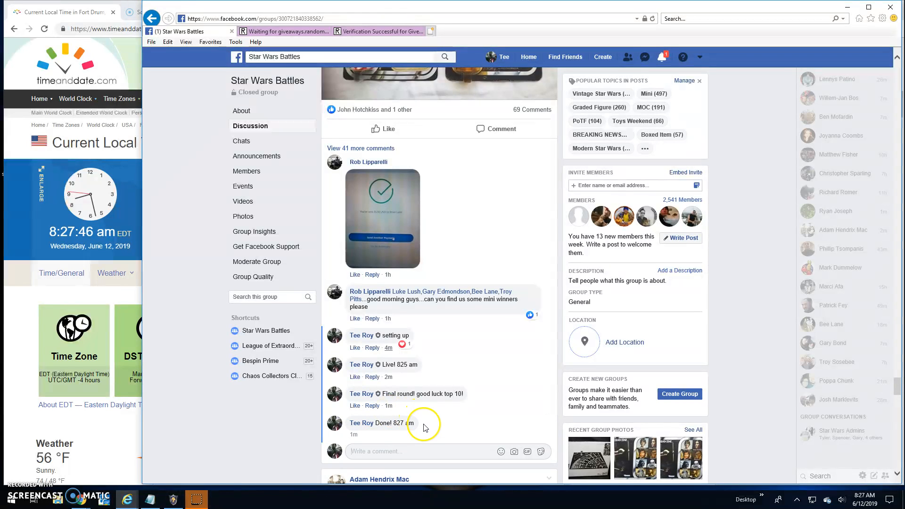
mouse_move(387, 435)
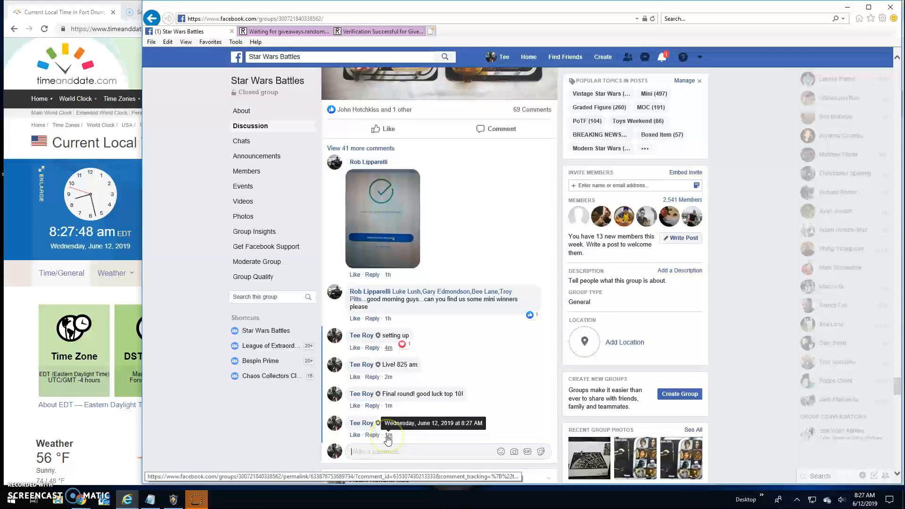